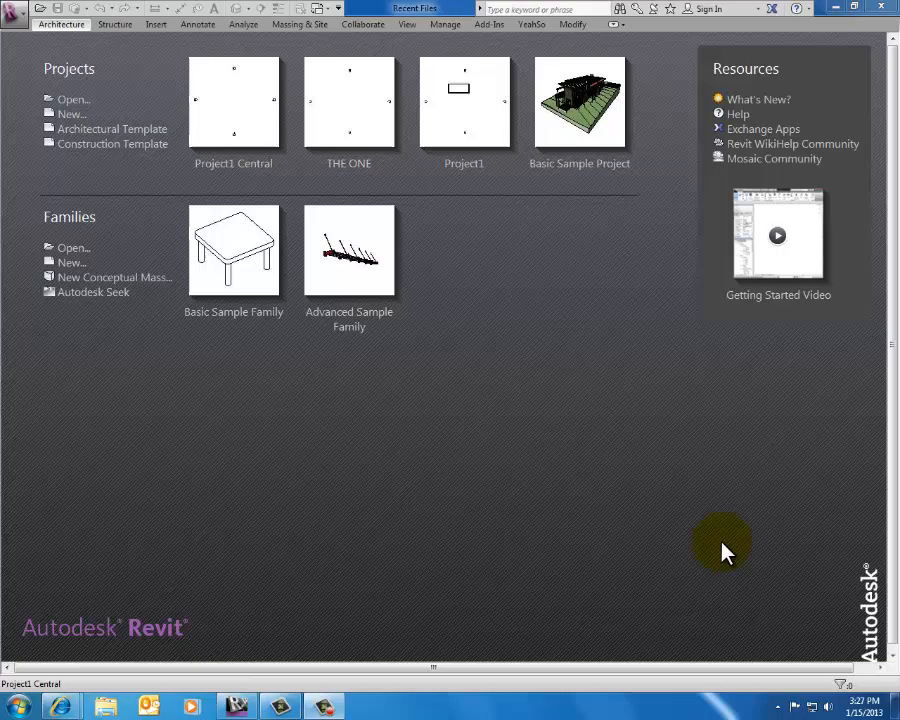
mouse_move(530, 390)
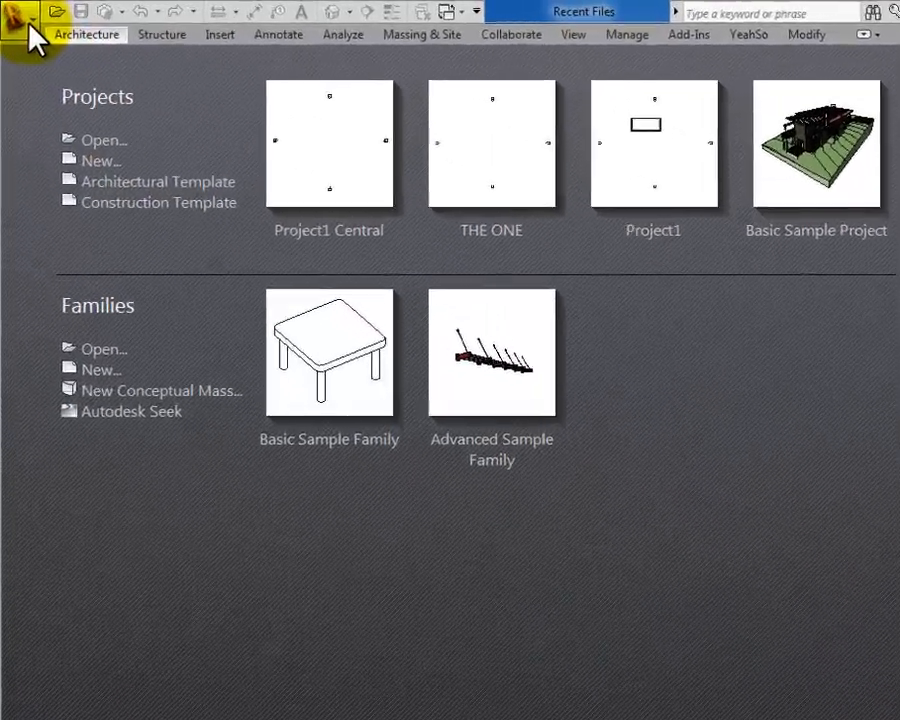
Show the Open options for project, family and other files from the application menu.
click(20, 12)
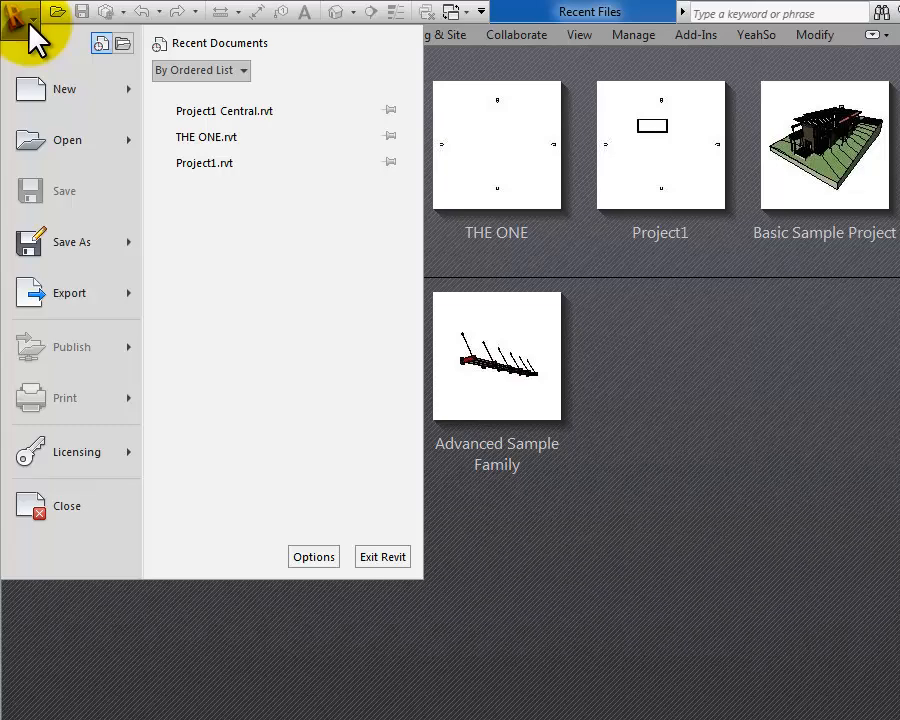
click(68, 140)
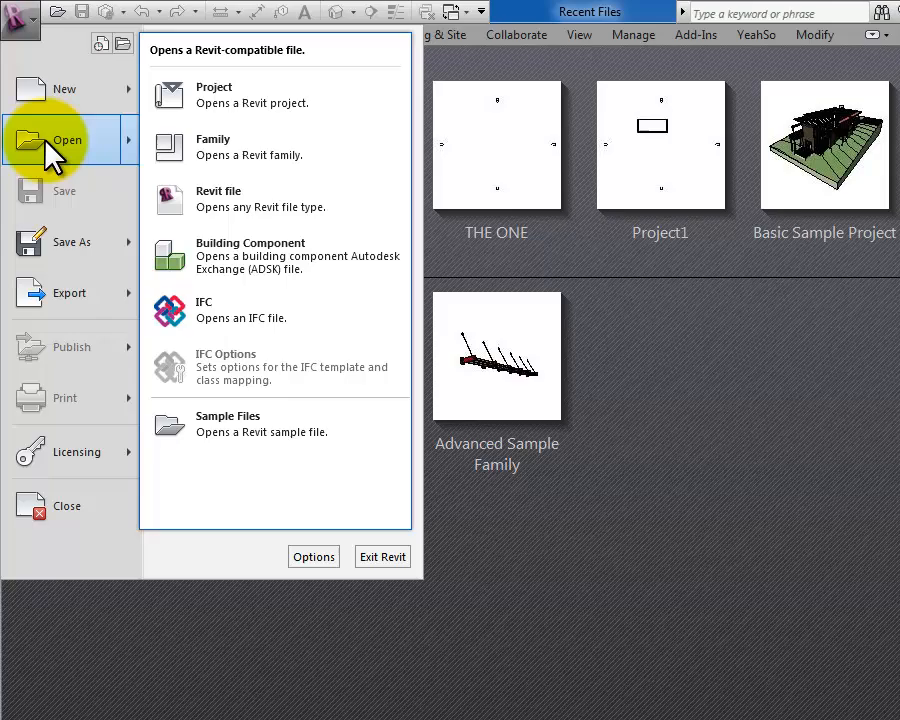
mouse_move(260, 110)
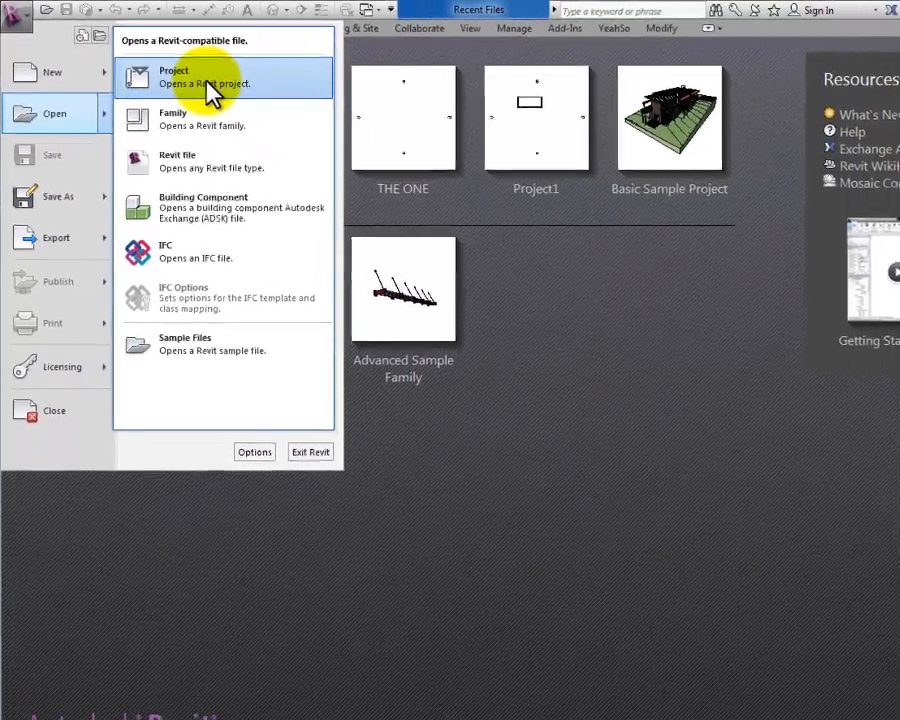
Start opening a project and browse to My Computer's drives.
click(174, 76)
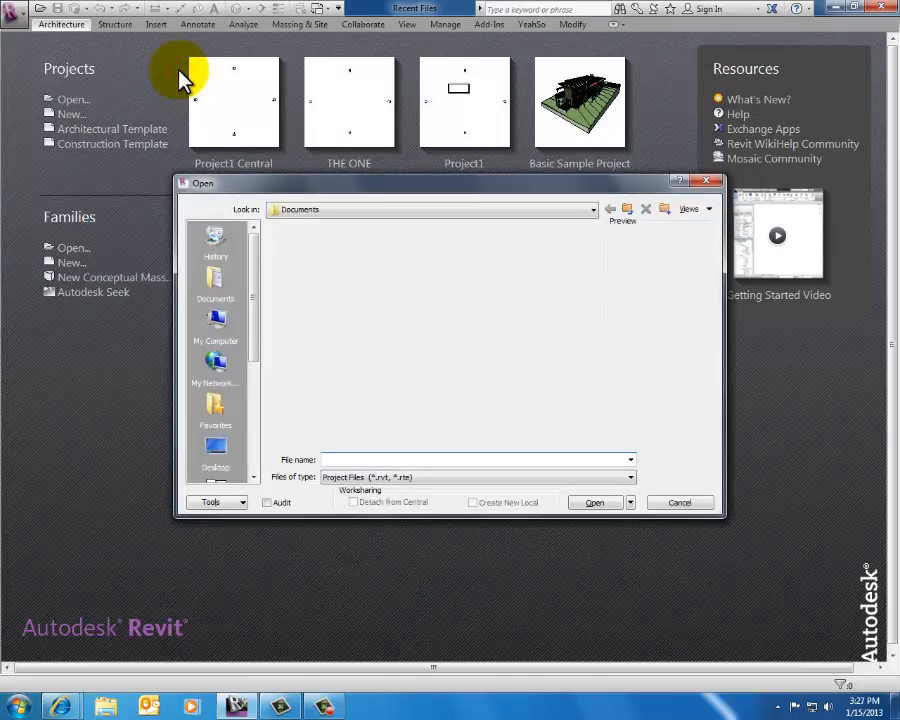
mouse_move(182, 92)
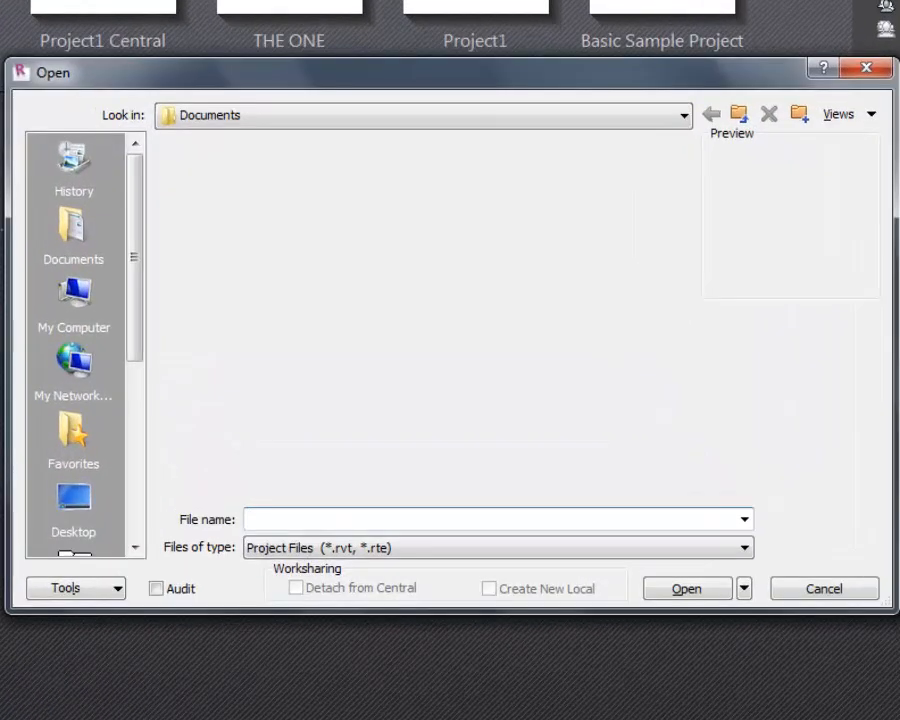
click(496, 520)
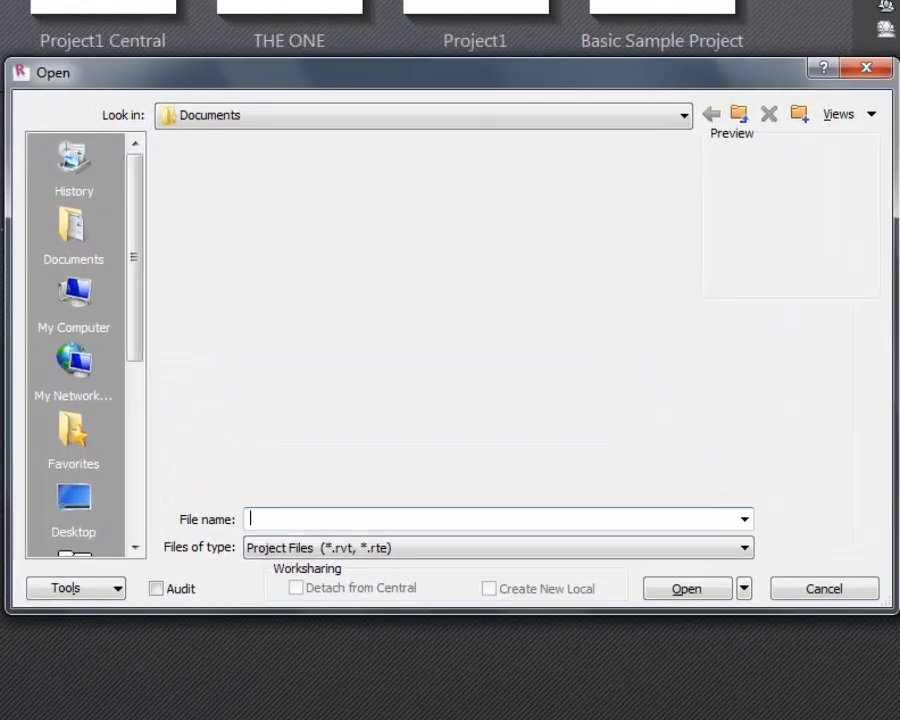
click(72, 300)
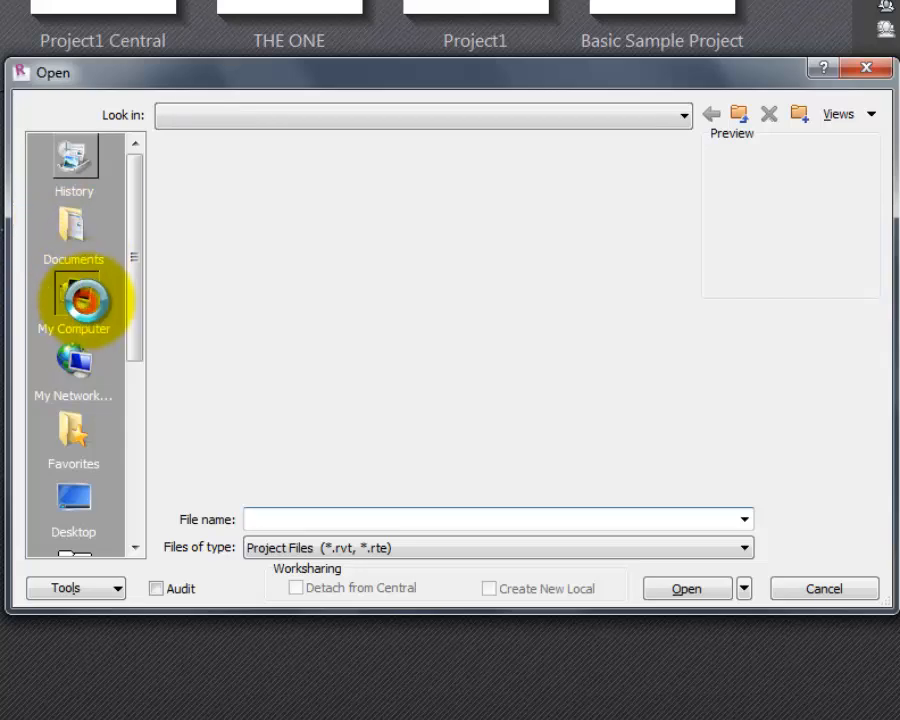
click(72, 300)
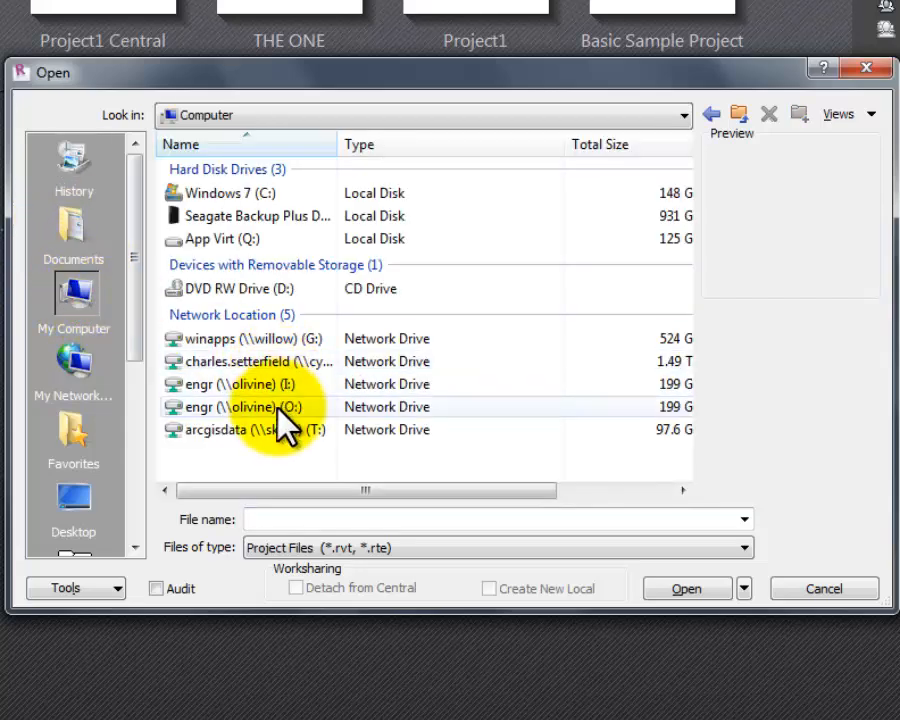
Select Project1 Central in the Revit_Worksharing folder on the engr (O:) drive.
double_click(250, 406)
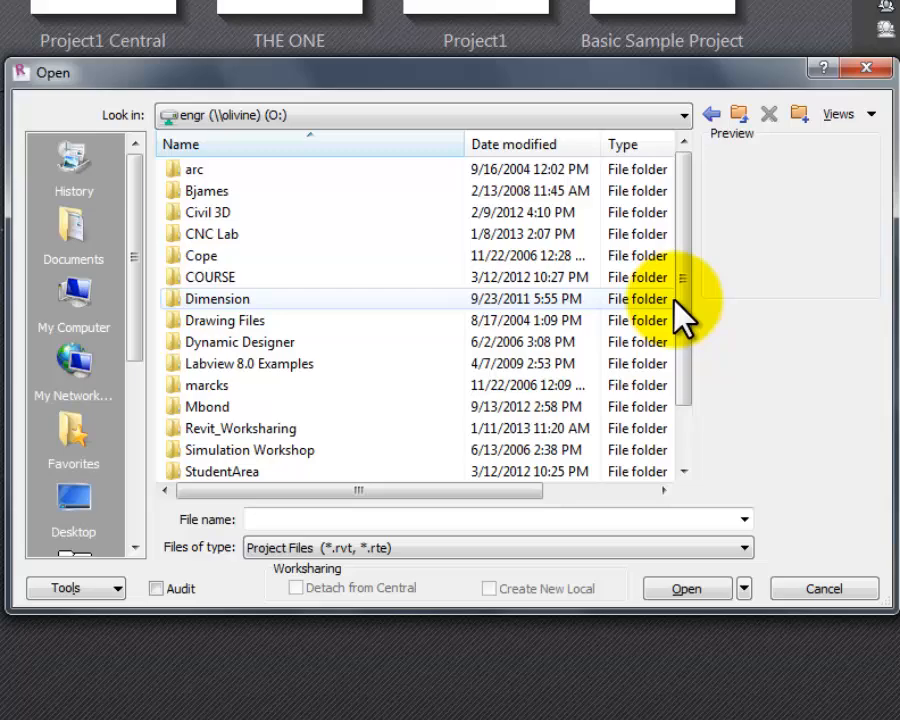
double_click(240, 428)
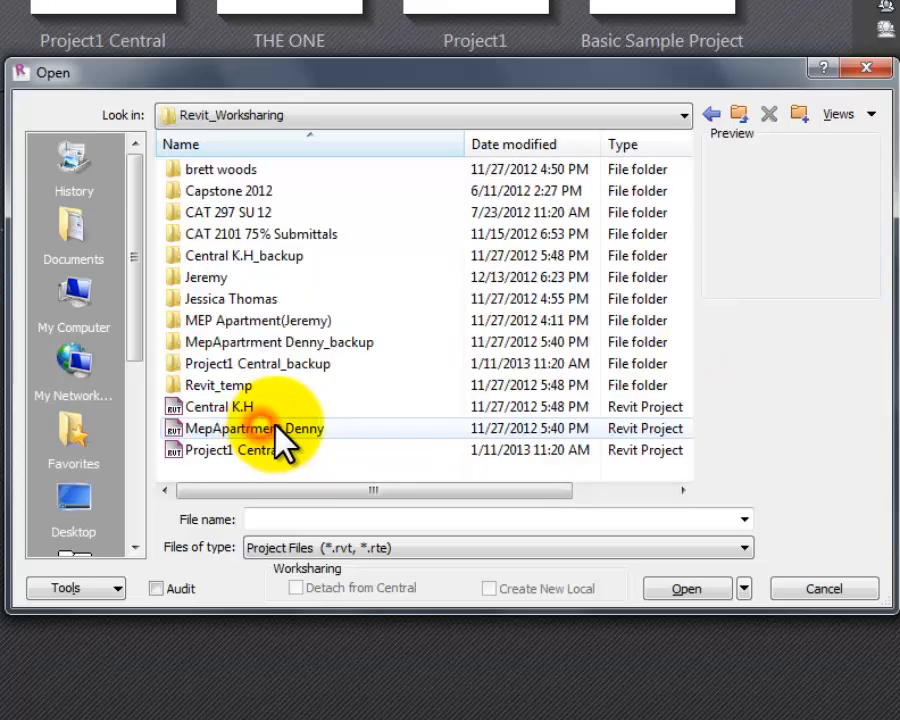
click(232, 448)
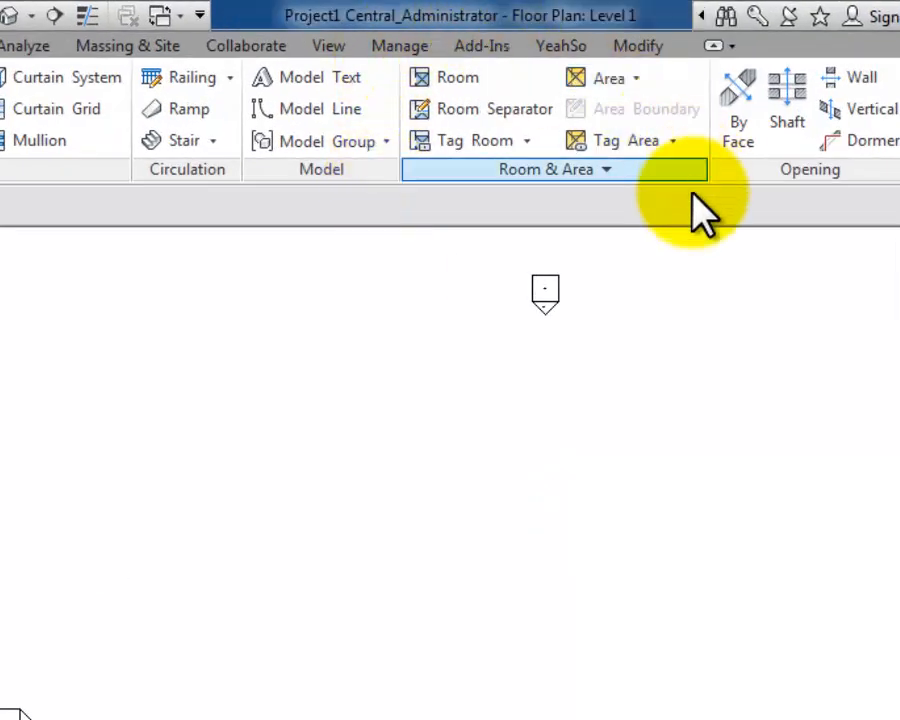
mouse_move(690, 270)
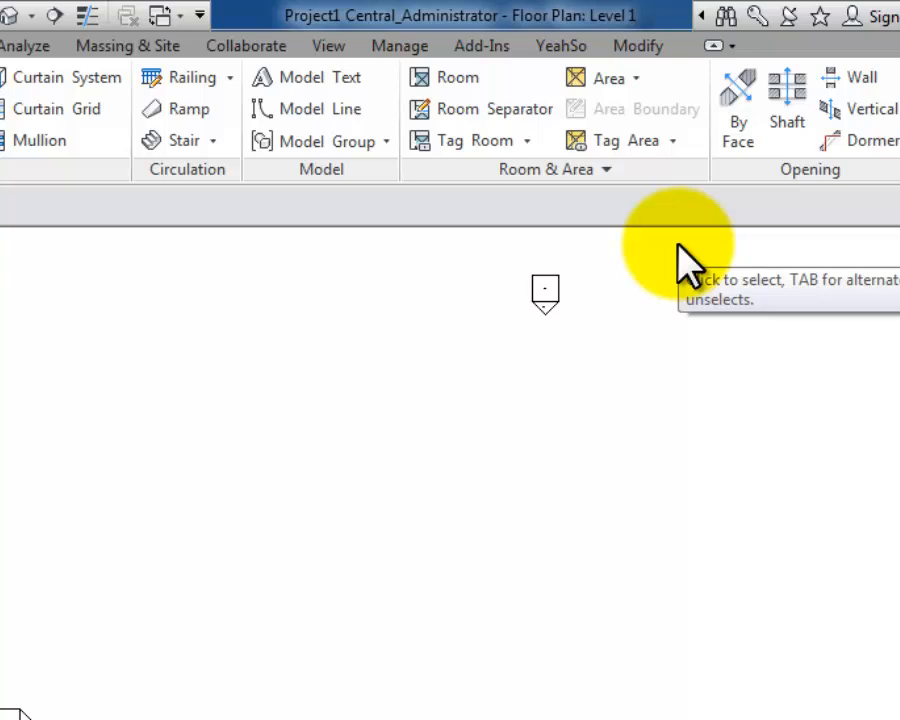
mouse_move(684, 256)
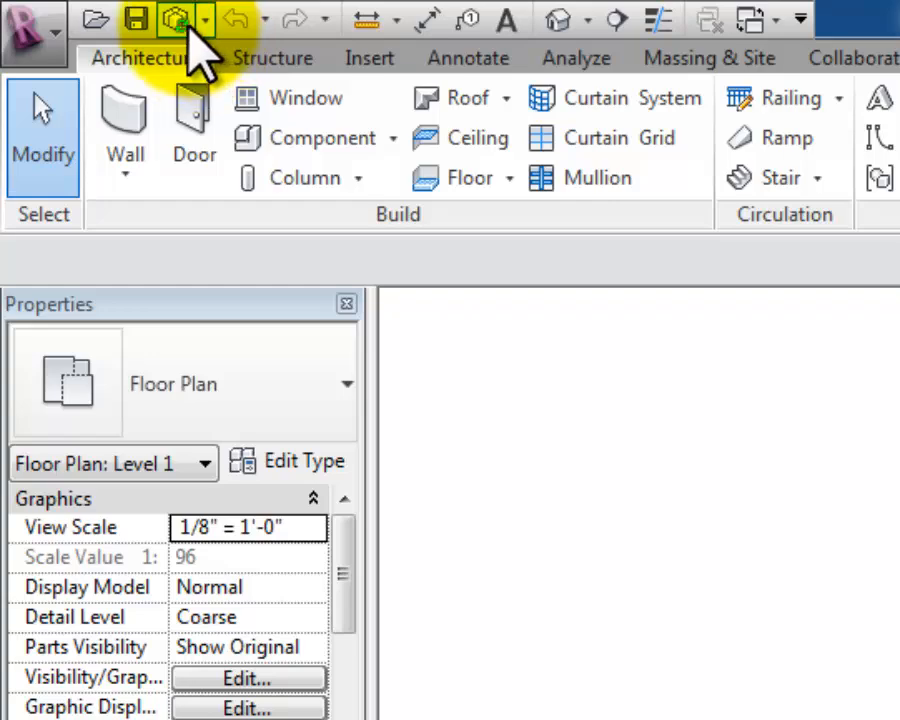
mouse_move(176, 22)
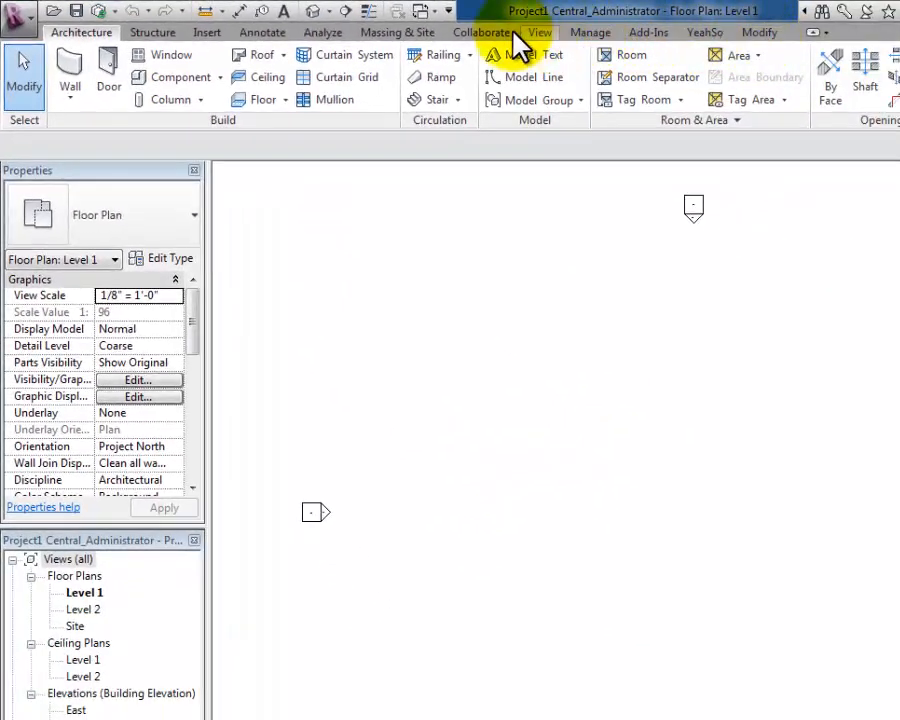
Show the Collaborate worksharing and synchronization commands.
click(480, 32)
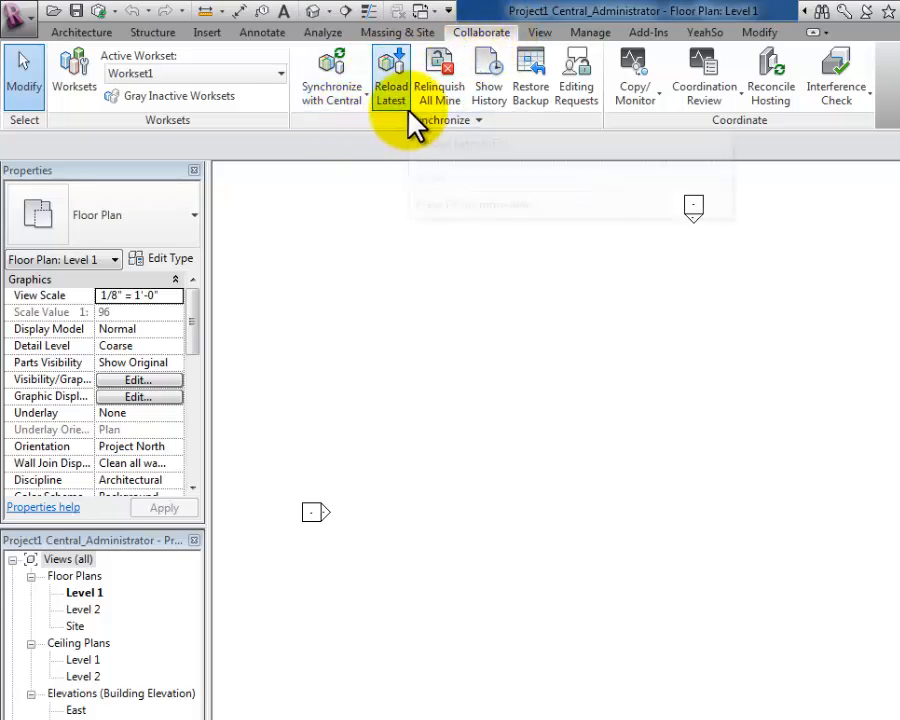
mouse_move(390, 80)
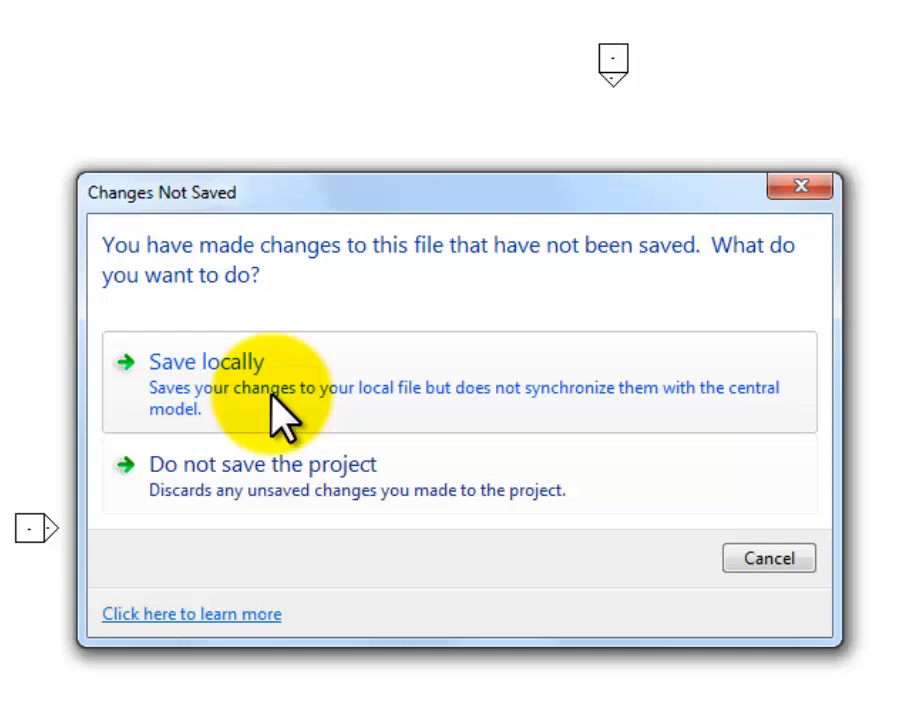
mouse_move(232, 398)
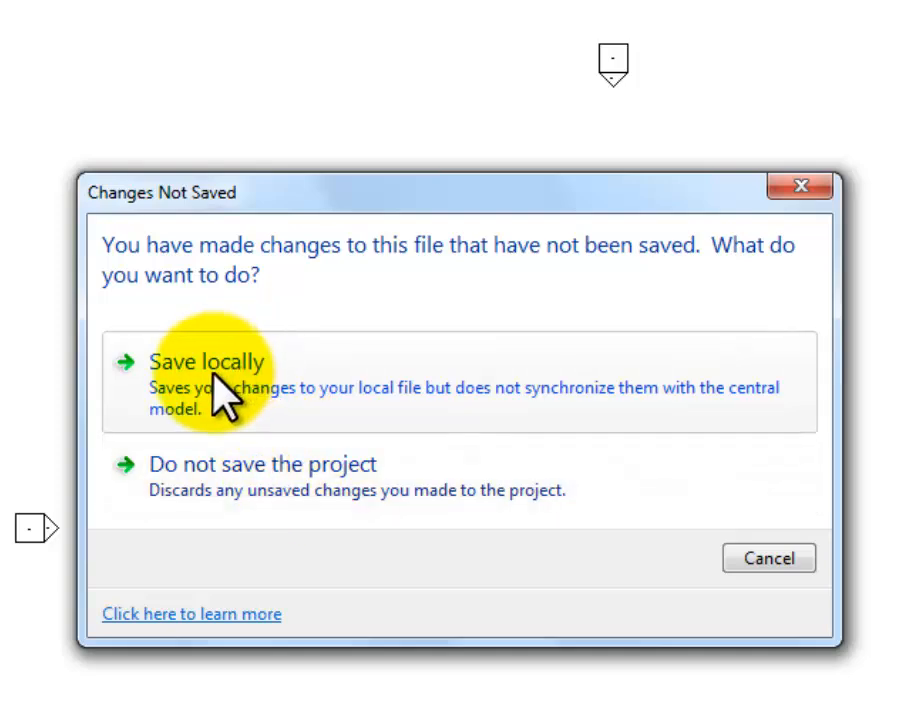
Save the changes locally only and finish closing Project1 Central_Administrator.
click(208, 360)
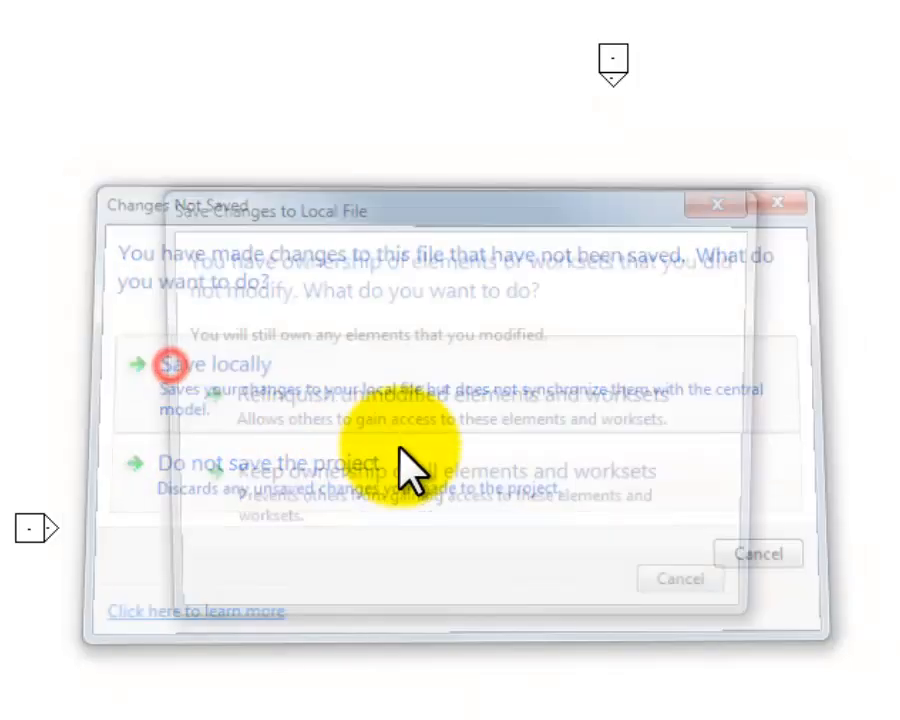
click(216, 364)
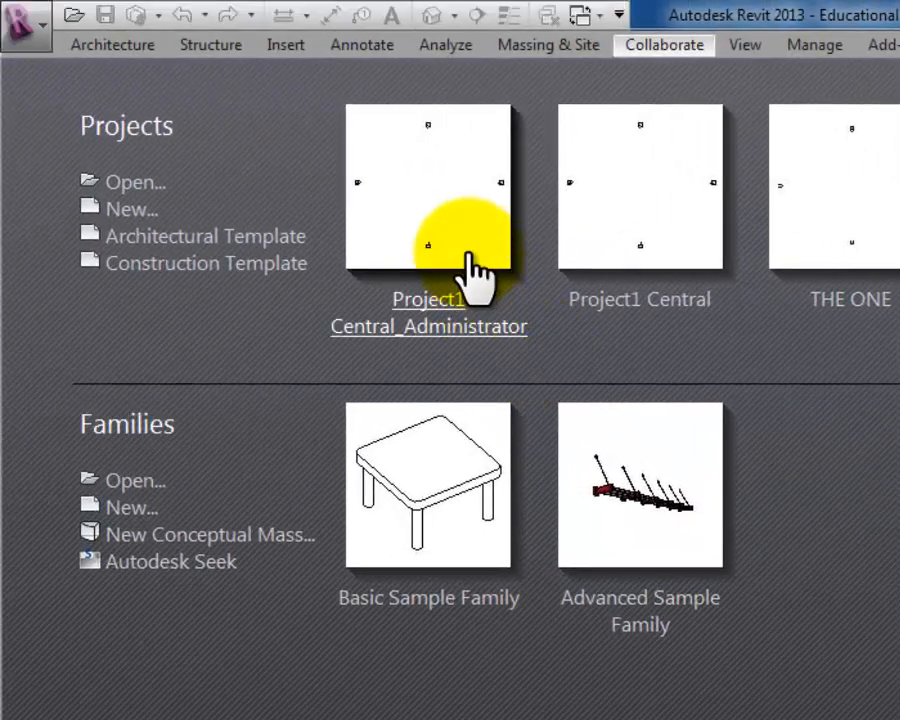
mouse_move(836, 410)
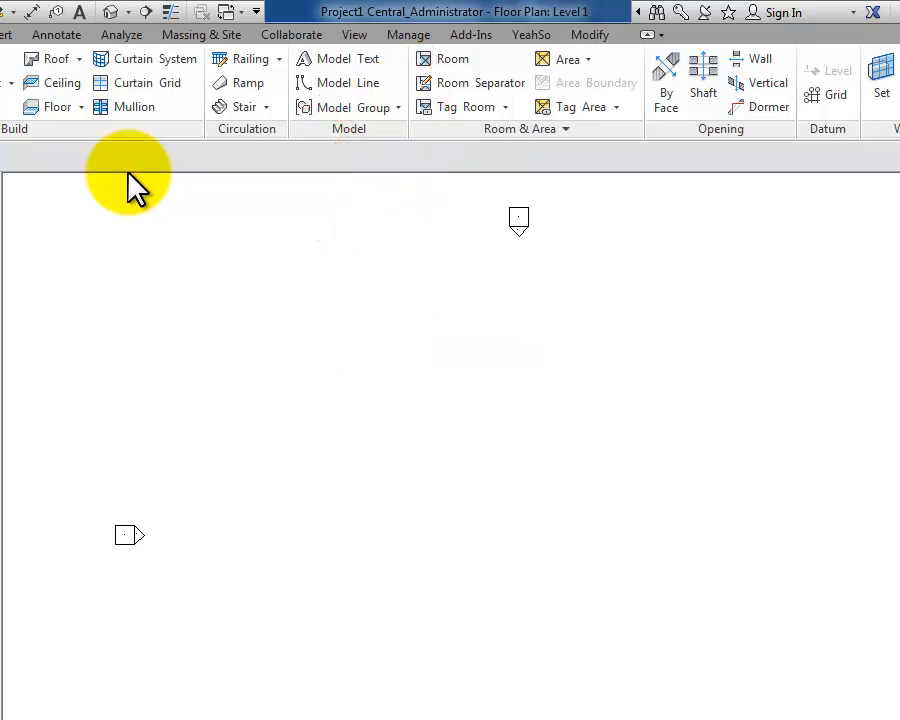
mouse_move(520, 64)
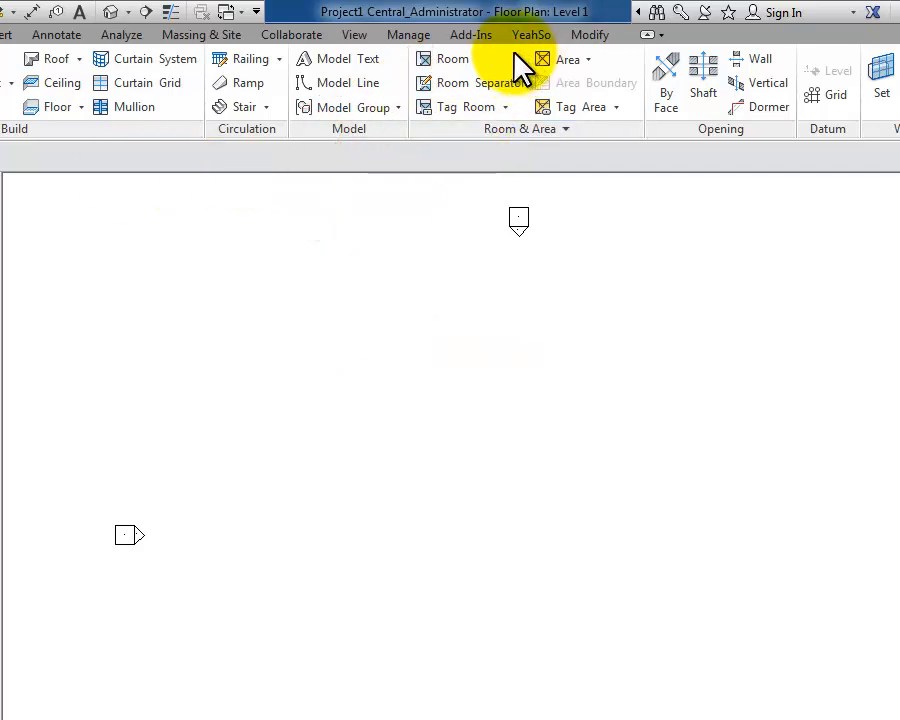
Reload Latest from the central model, which reports No New Changes.
click(292, 34)
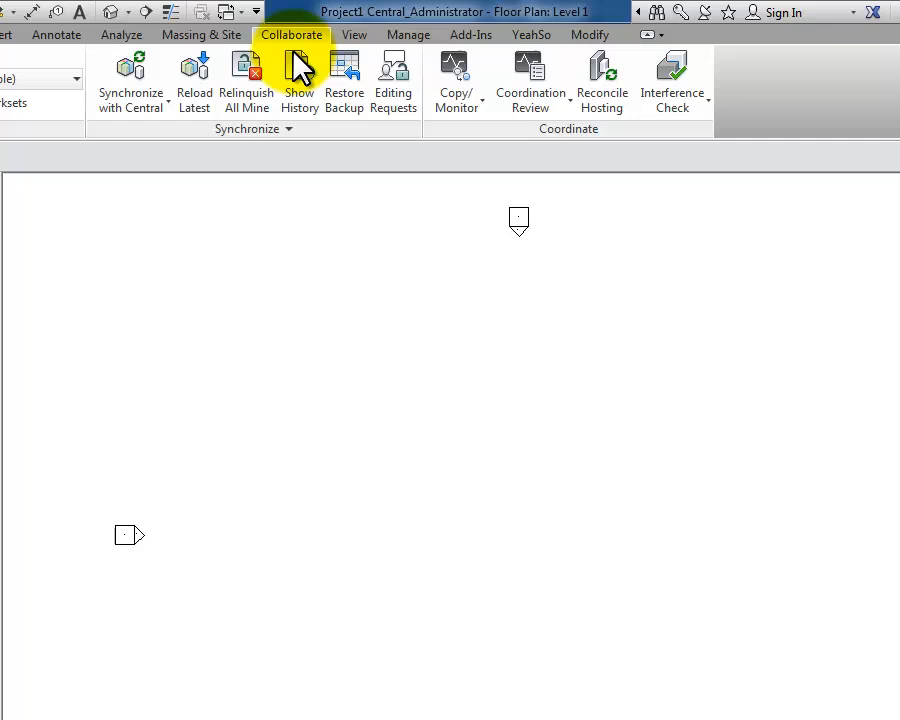
mouse_move(194, 80)
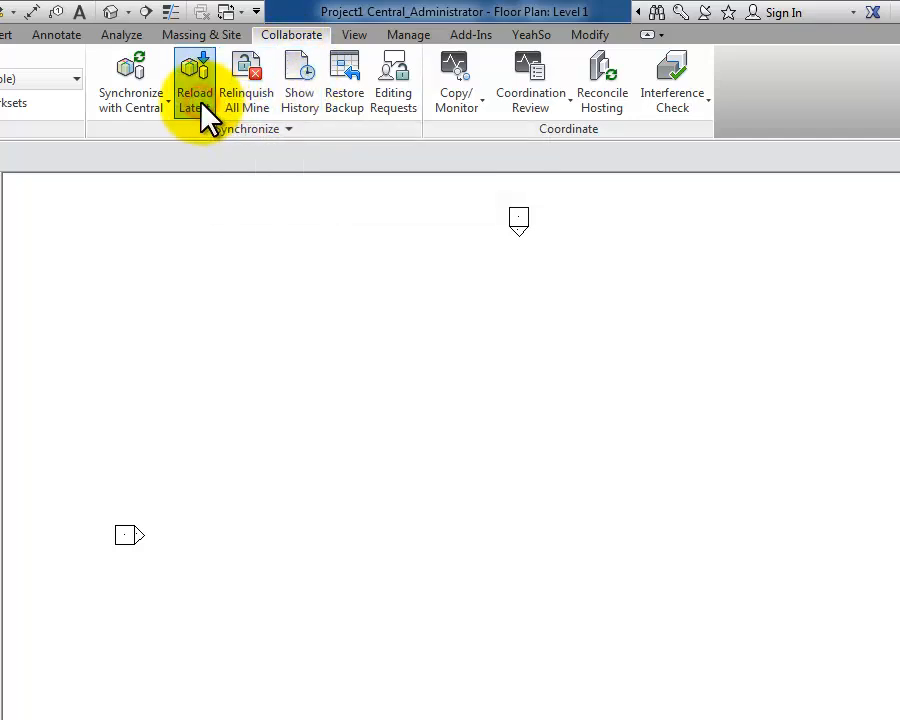
click(194, 80)
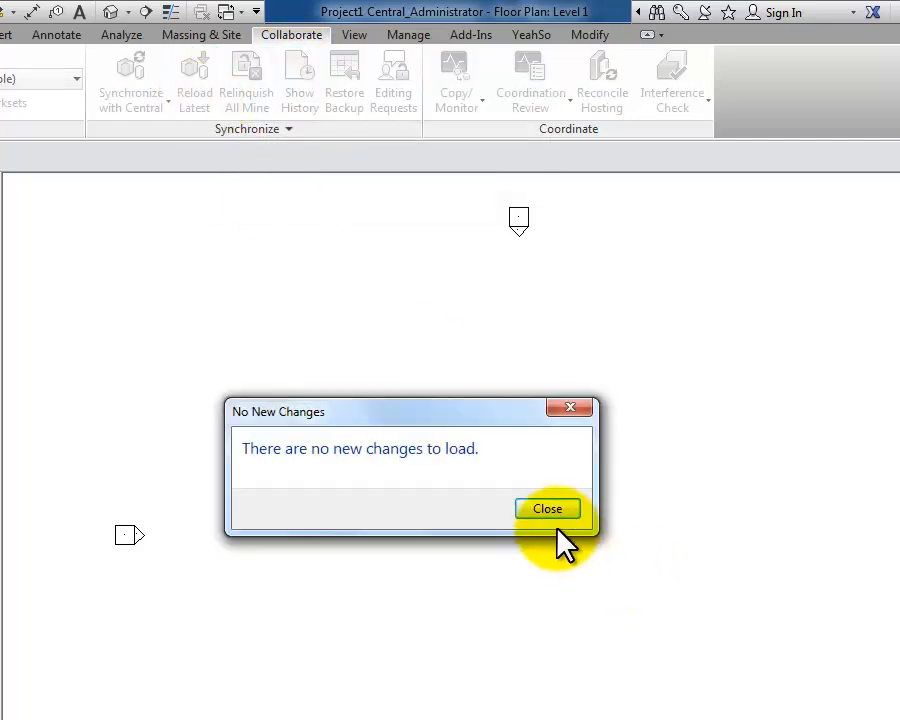